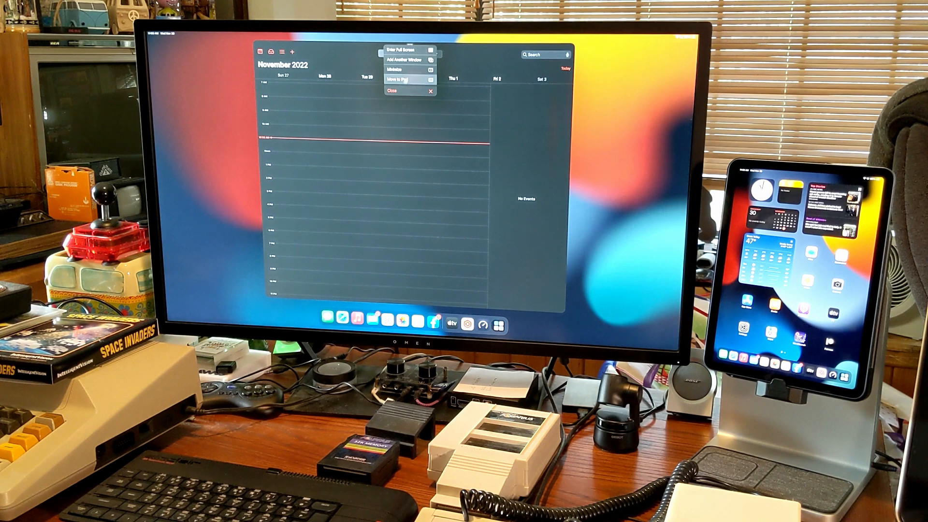
- Close the November 2022 Calendar window so Safari's Favorites page takes the monitor
click(394, 91)
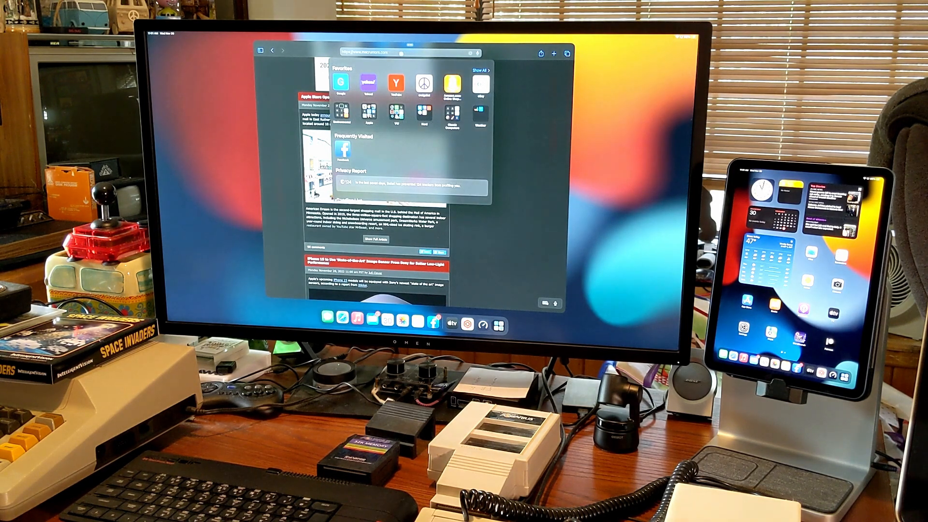
- Load apple.com in Safari and scroll to the Give WOW holiday gift guide banner
text(appple.co)
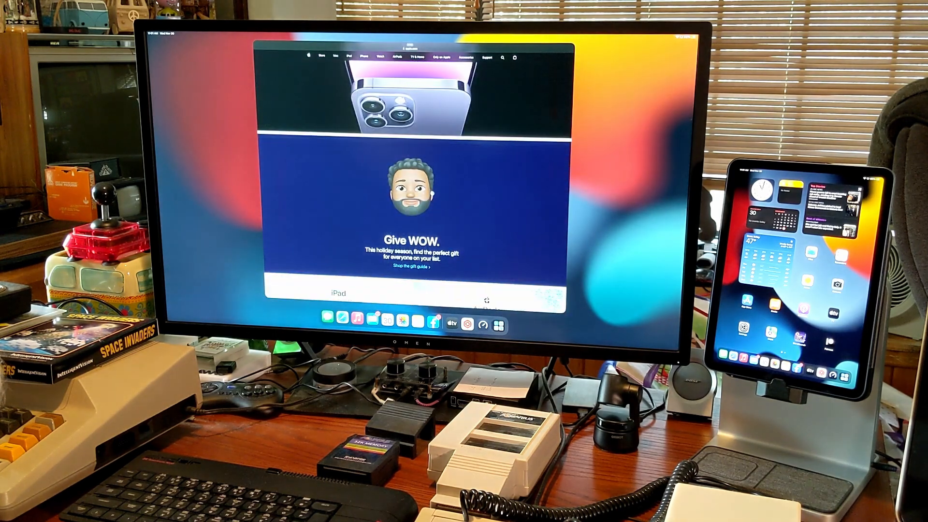
scroll(down, 3)
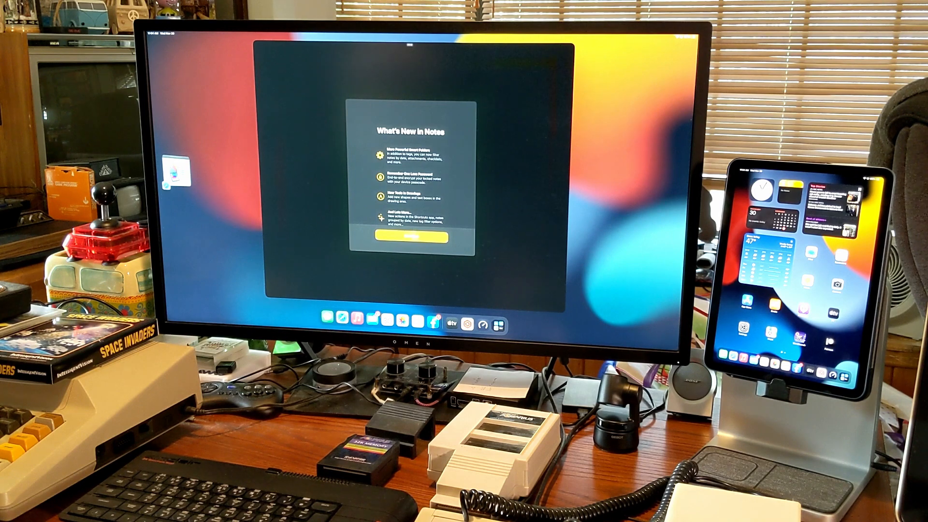
- Dismiss the What's New in Notes sheet with Continue
click(405, 237)
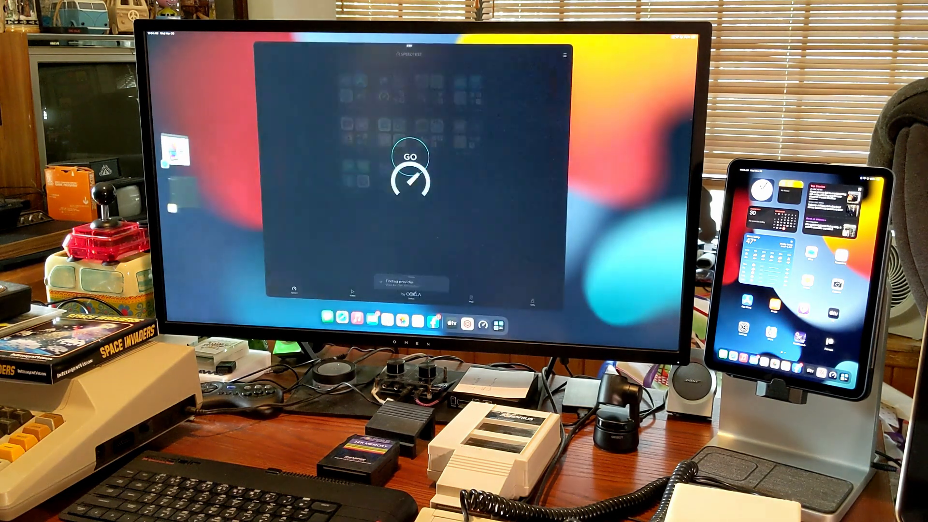
- Start a Speedtest run with GO so it begins connecting to a server
click(408, 173)
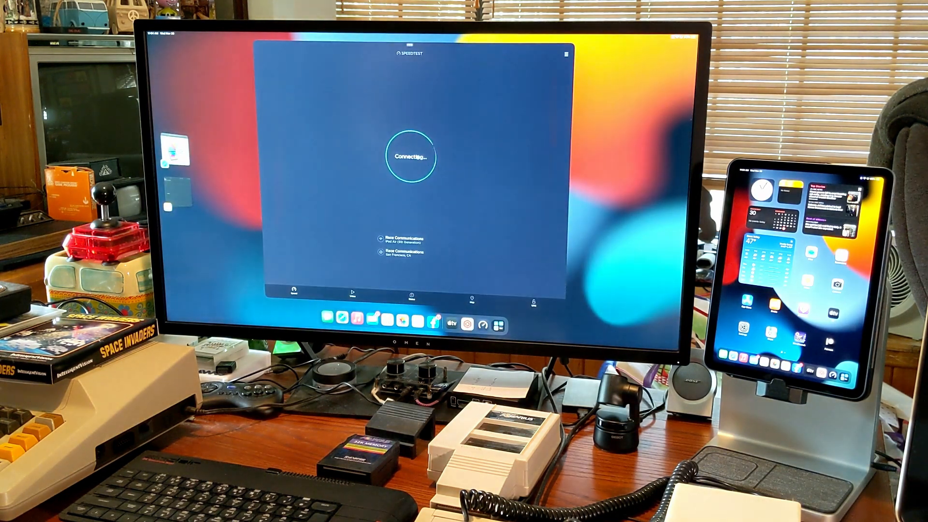